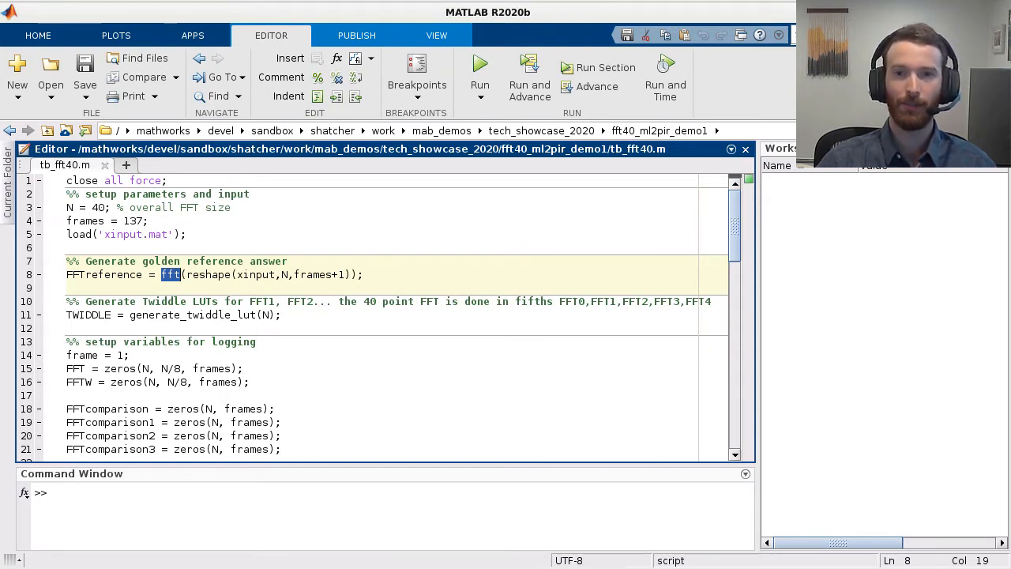
Zoom through the FFT40_DUTx blocks and adders, then switch to the FFT40_matlab subsystem.
scroll(down, 3)
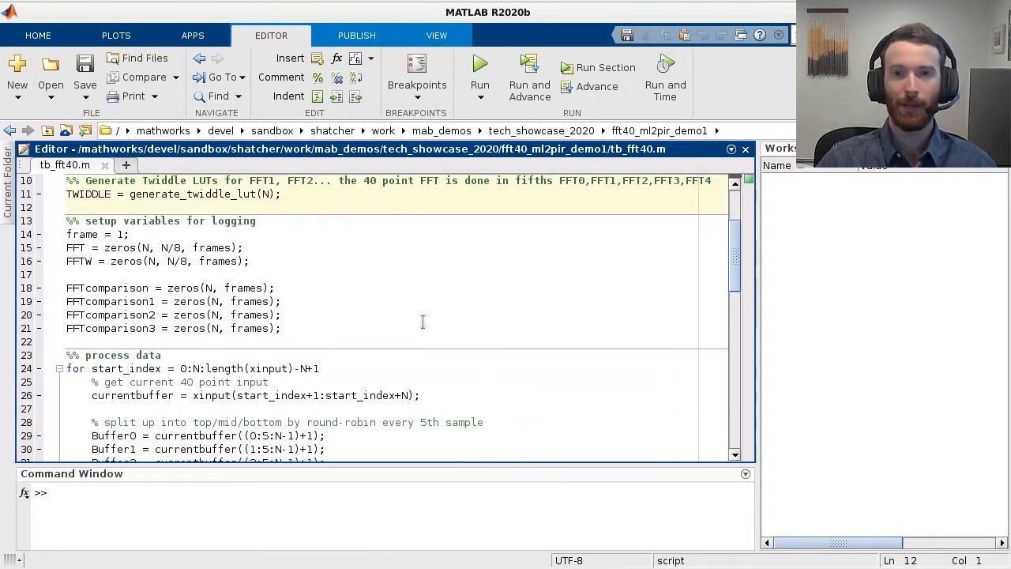
scroll(down, 3)
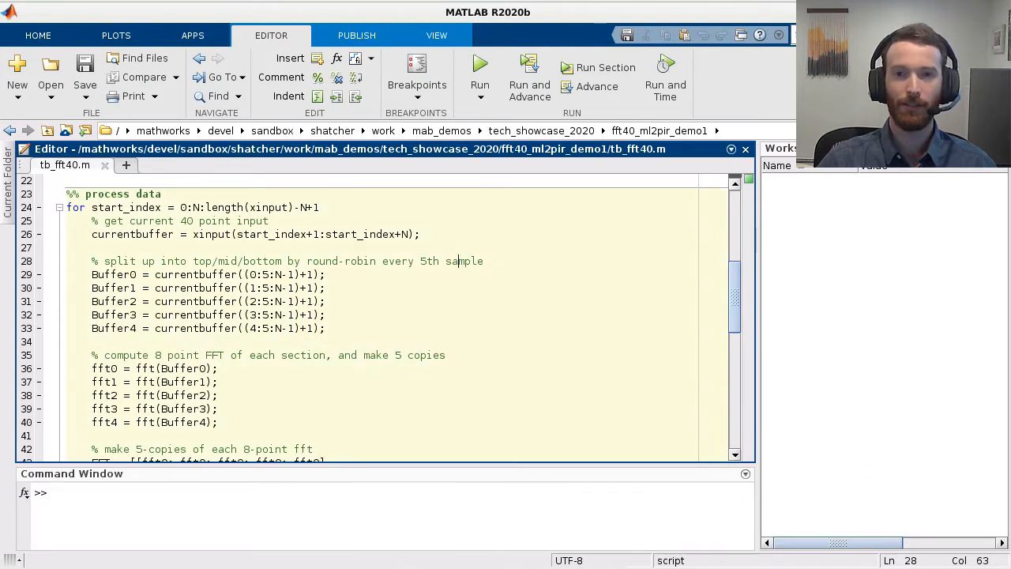
scroll(down, 3)
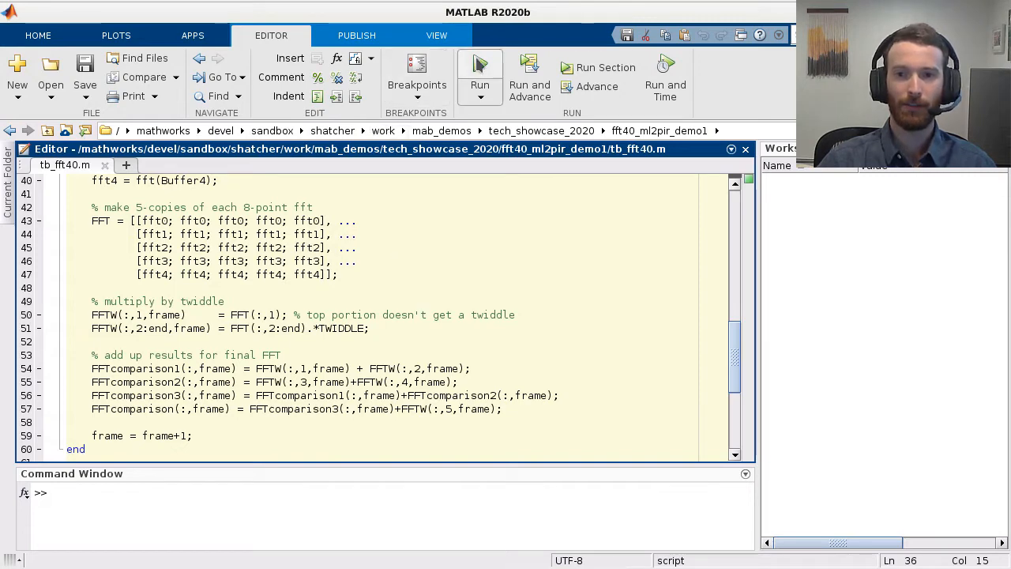
click(480, 66)
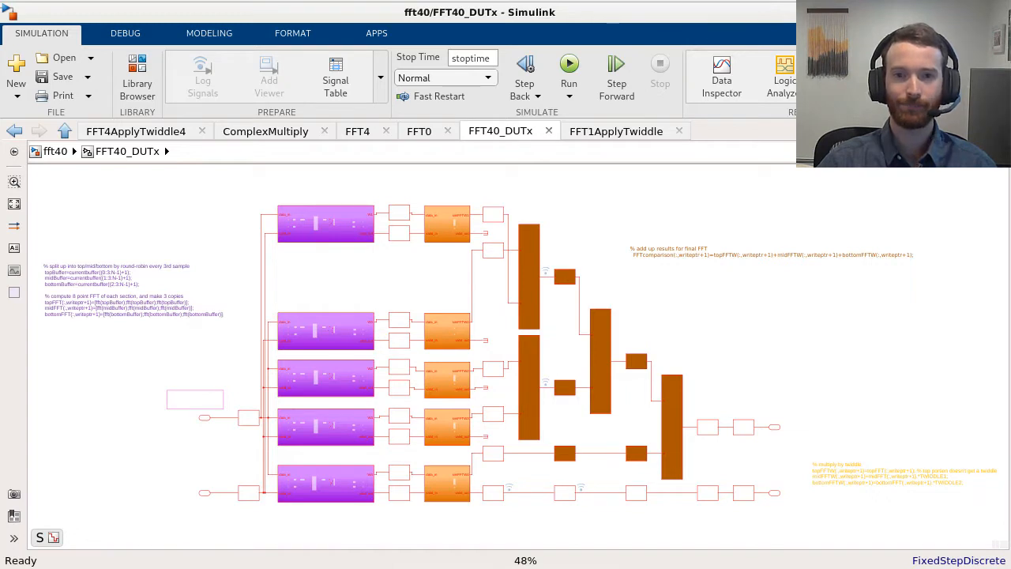
mouse_move(575, 420)
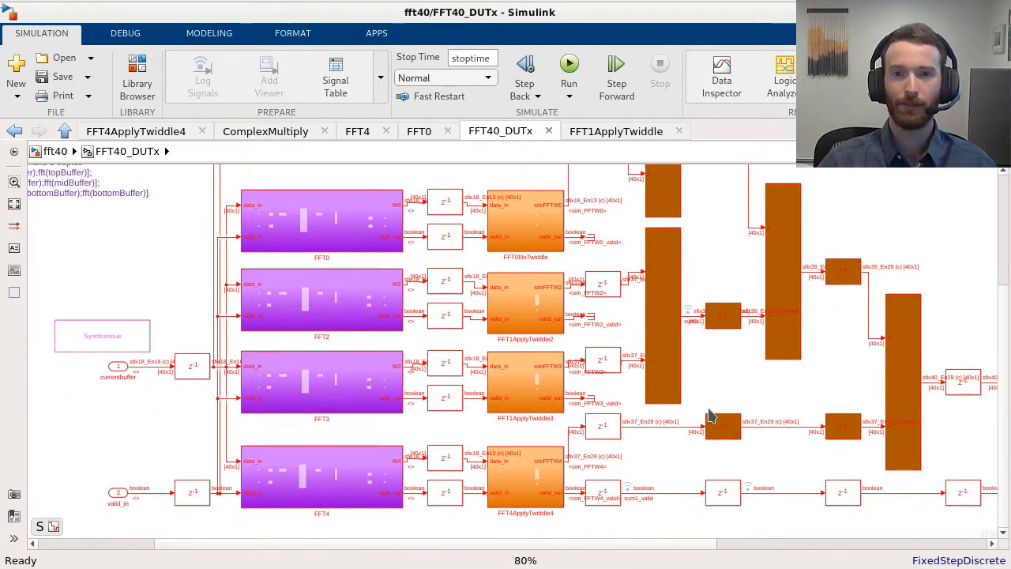
mouse_move(755, 430)
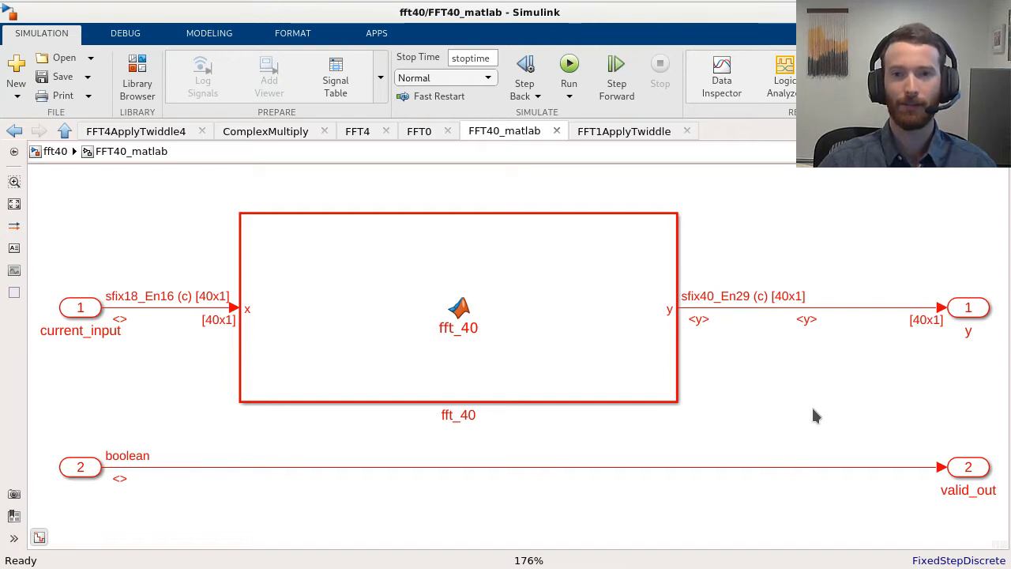
Show FFT40_matlab's blocks in the Model Hierarchy pane via the Modeling tab's Model Explorer.
click(209, 33)
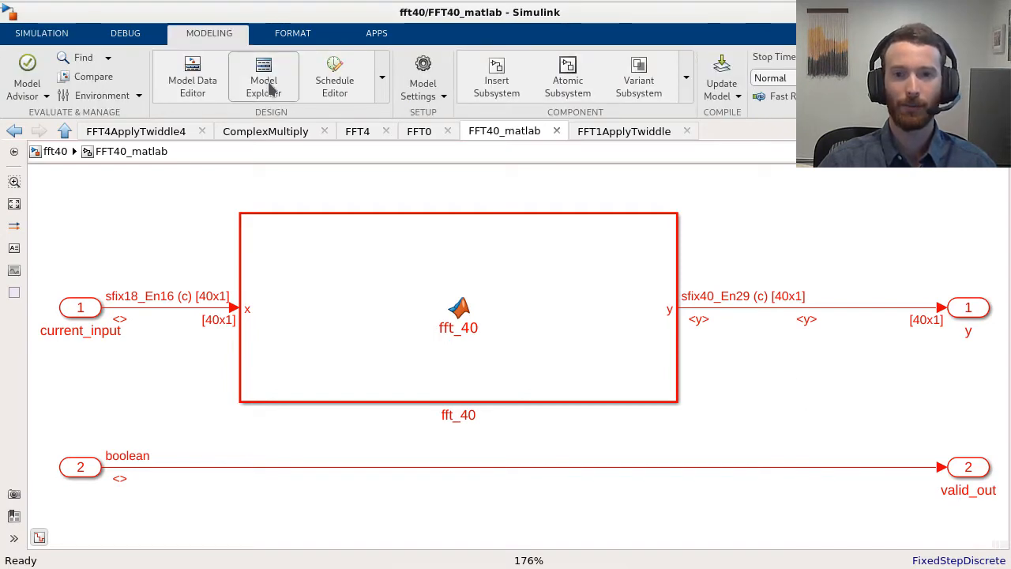
click(262, 76)
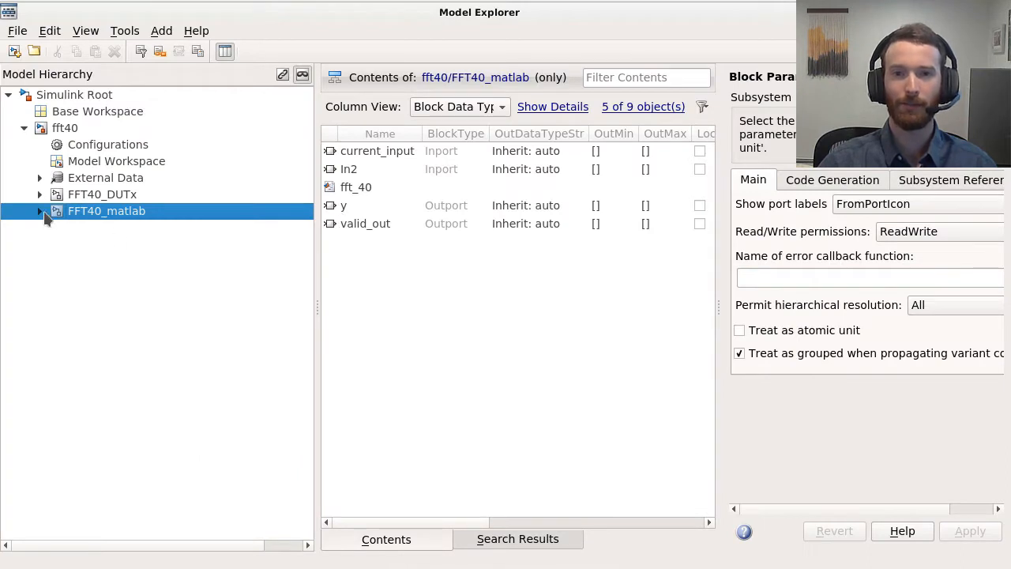
click(39, 212)
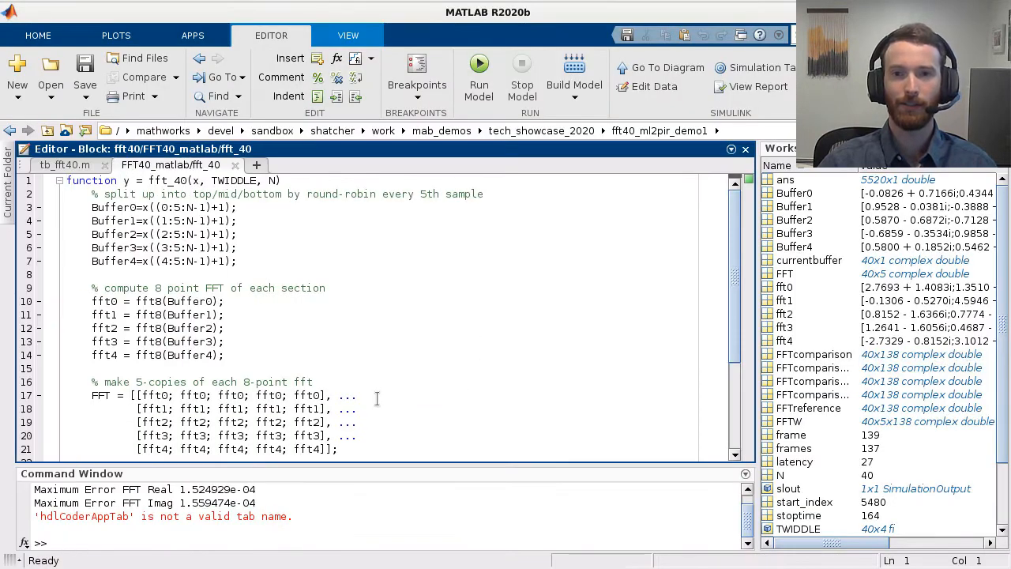
scroll(down, 3)
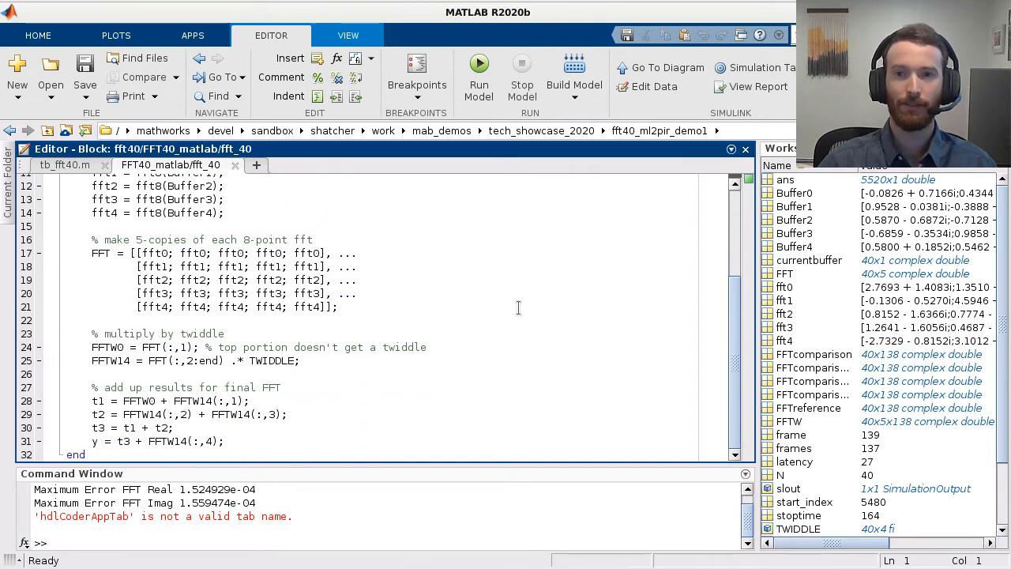
mouse_move(505, 378)
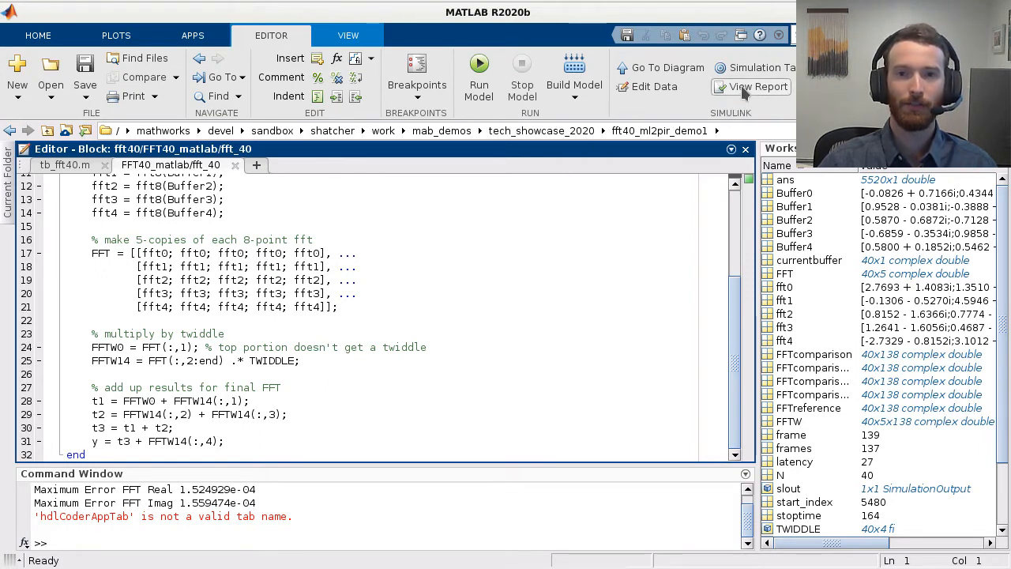
click(755, 87)
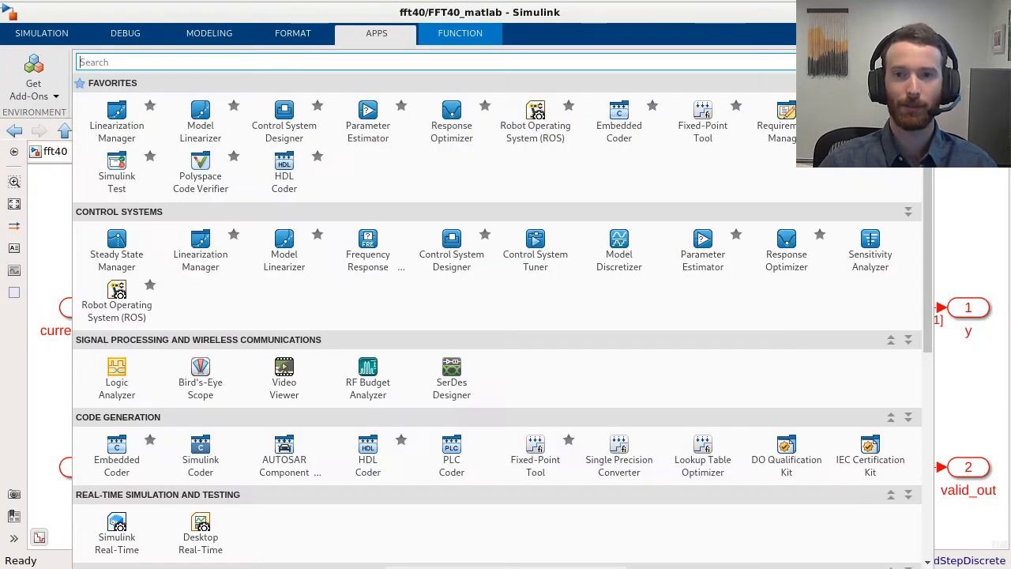
mouse_move(490, 351)
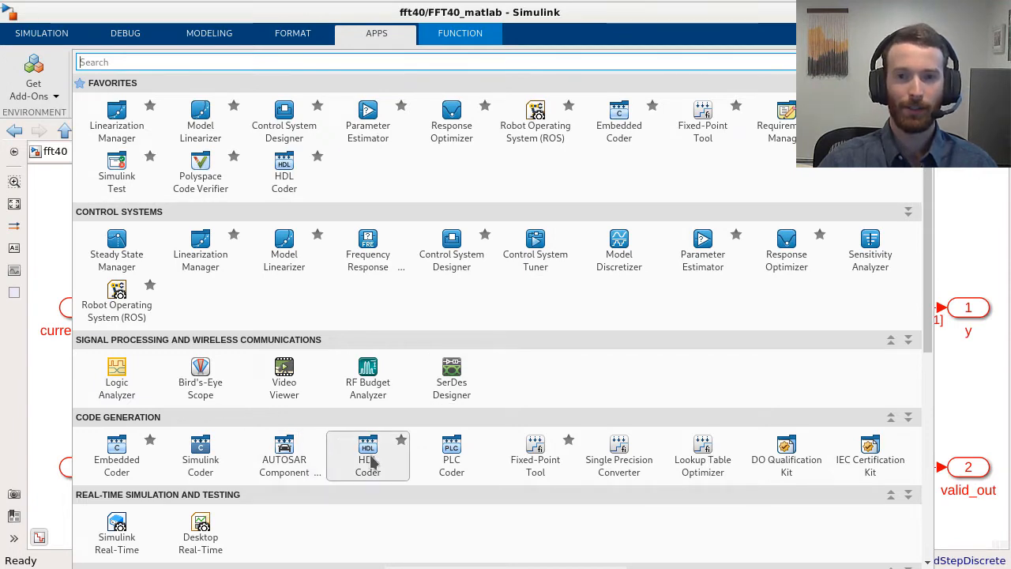
Launch HDL Coder from the Apps gallery for the FFT40_matlab subsystem.
click(367, 455)
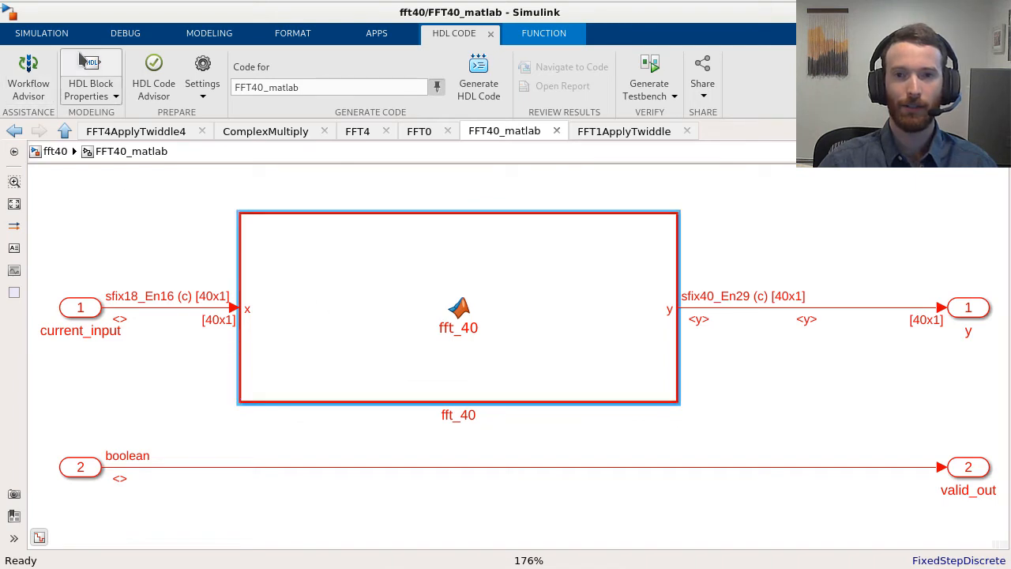
mouse_move(221, 260)
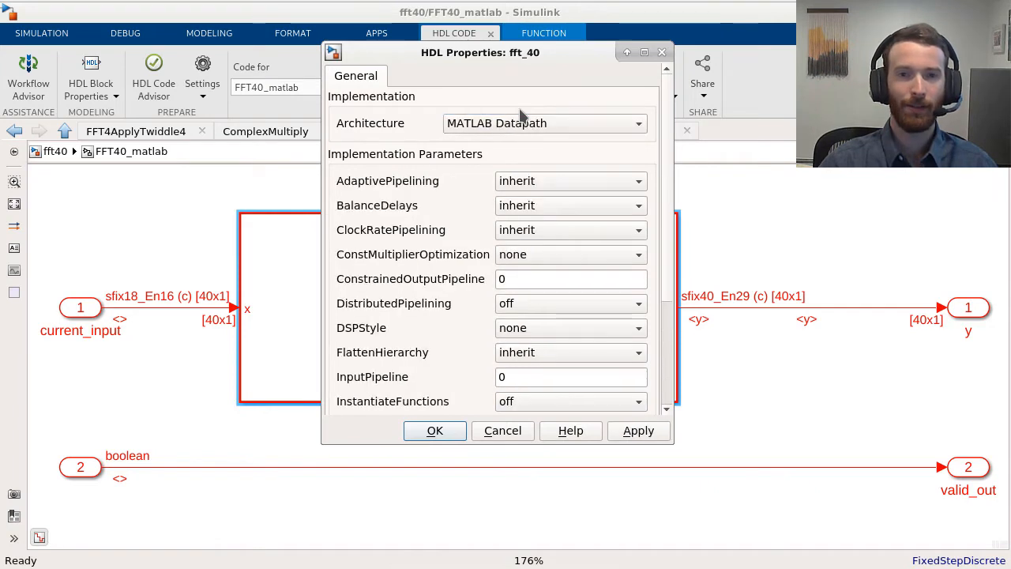
mouse_move(446, 342)
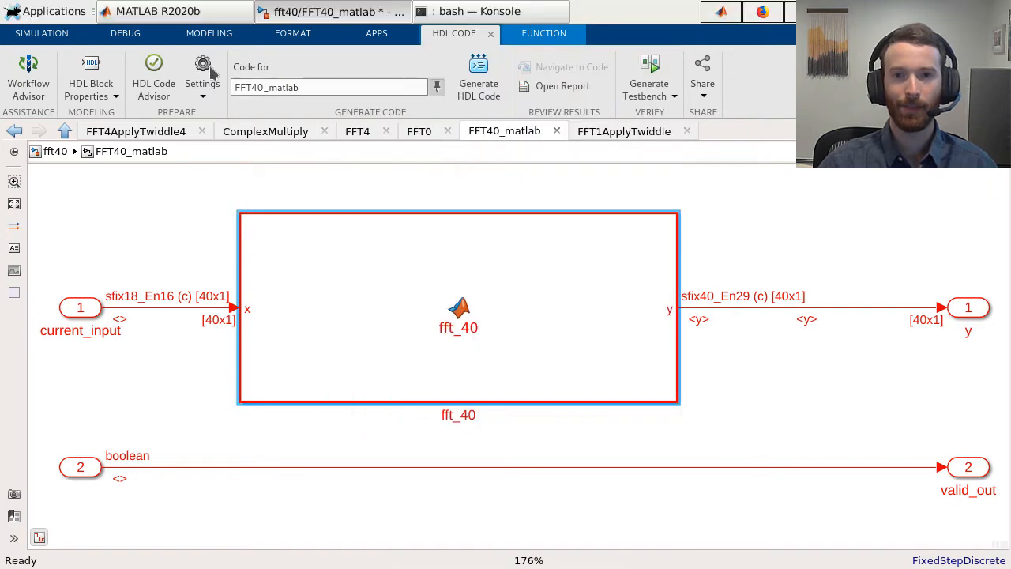
Review HDL Code Generation global, model generation and report settings before generating HDL code.
click(202, 71)
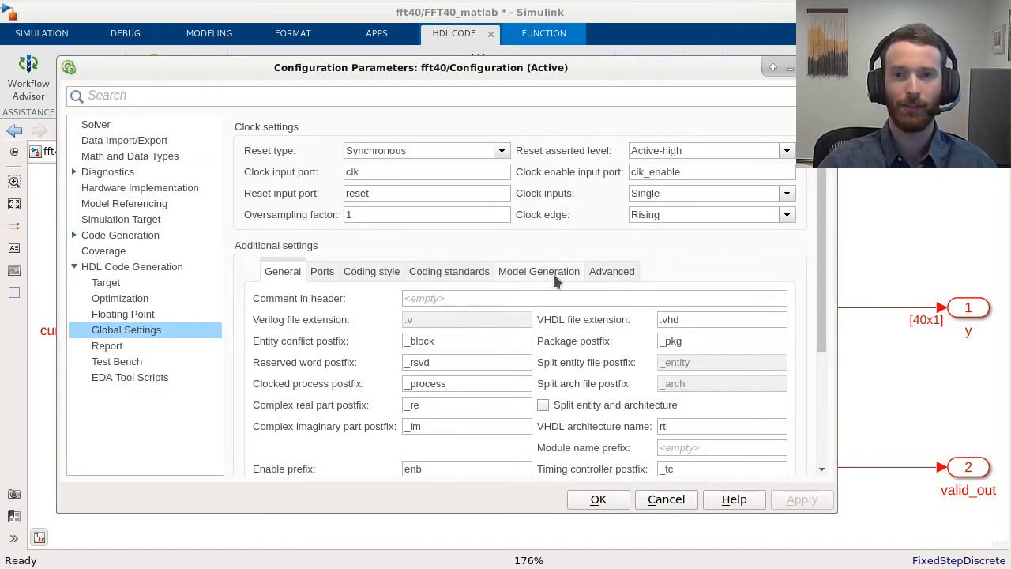
click(539, 272)
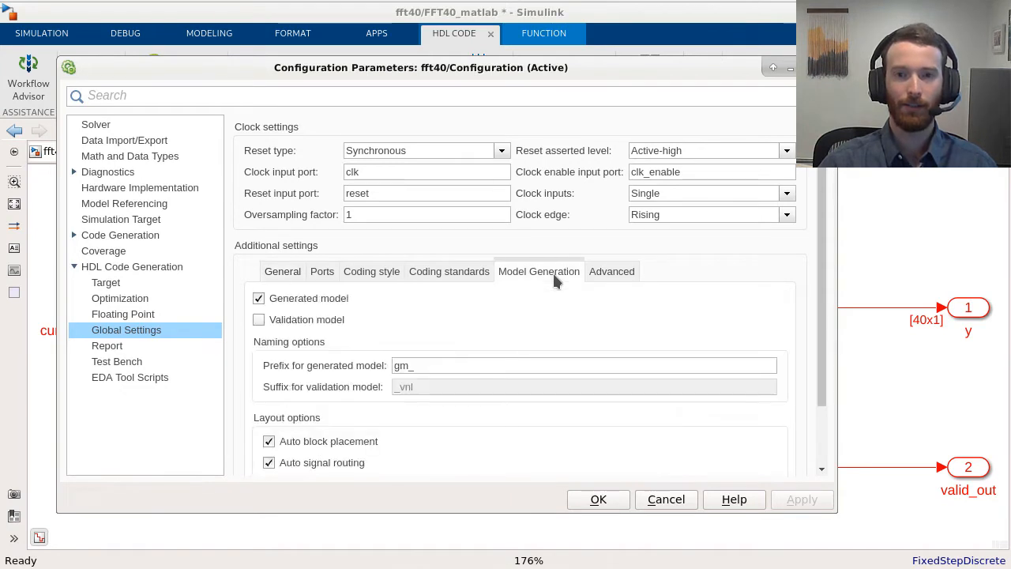
click(107, 344)
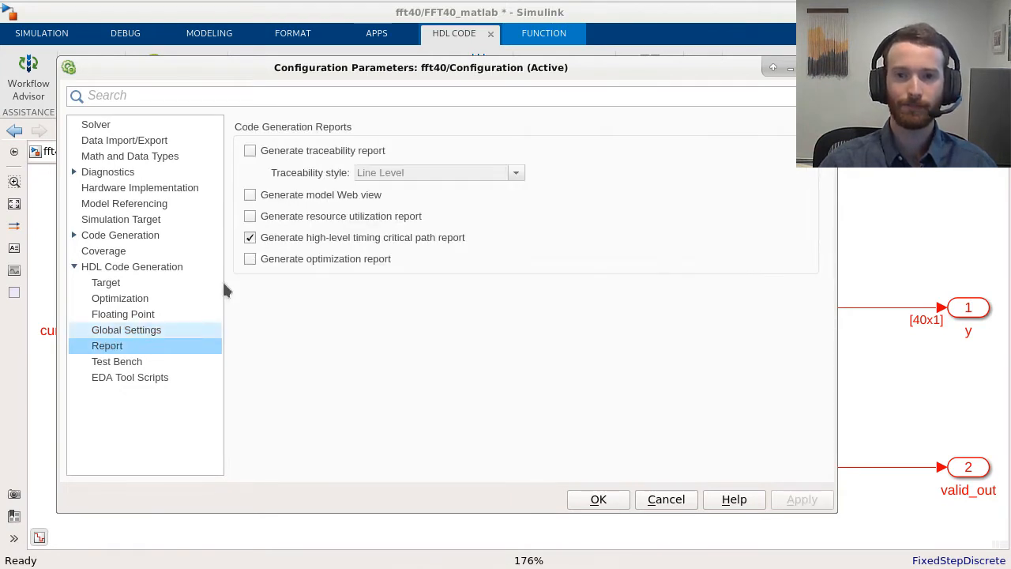
click(249, 237)
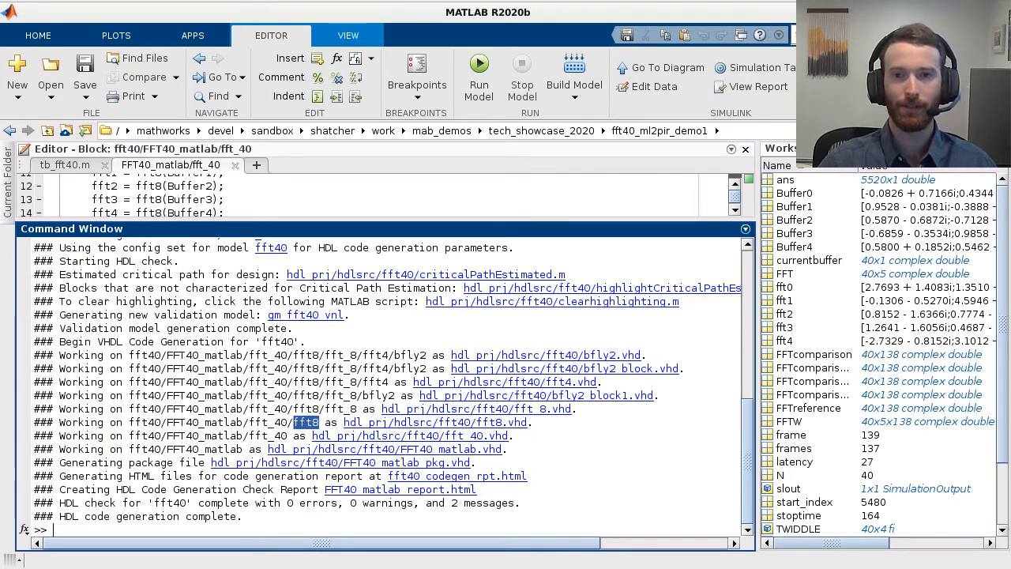
mouse_move(907, 452)
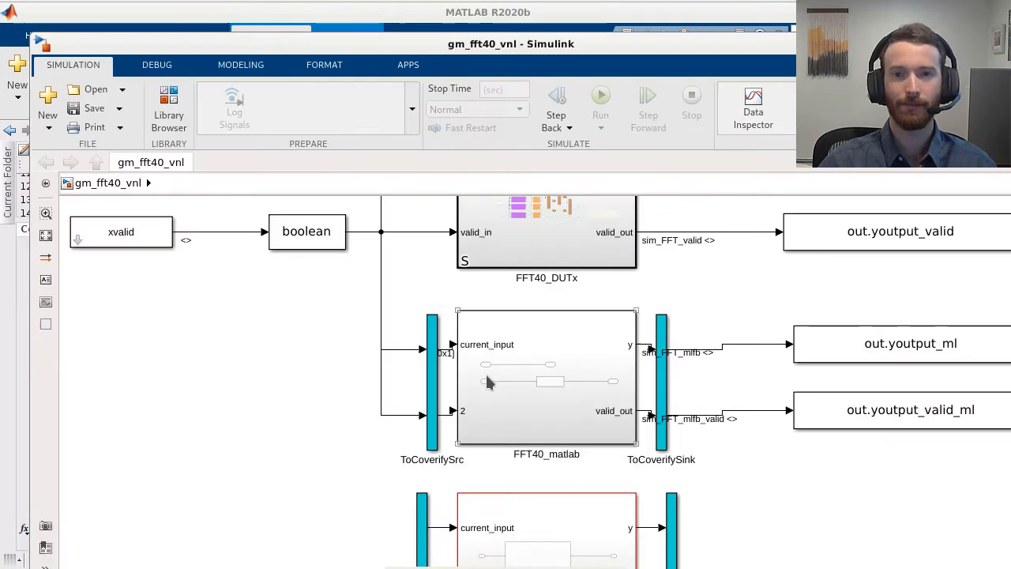
Drill into gm_fft40_vnl's FFT40_matlab, fft_40, fft84 and fft_8 generated subsystems.
double_click(546, 381)
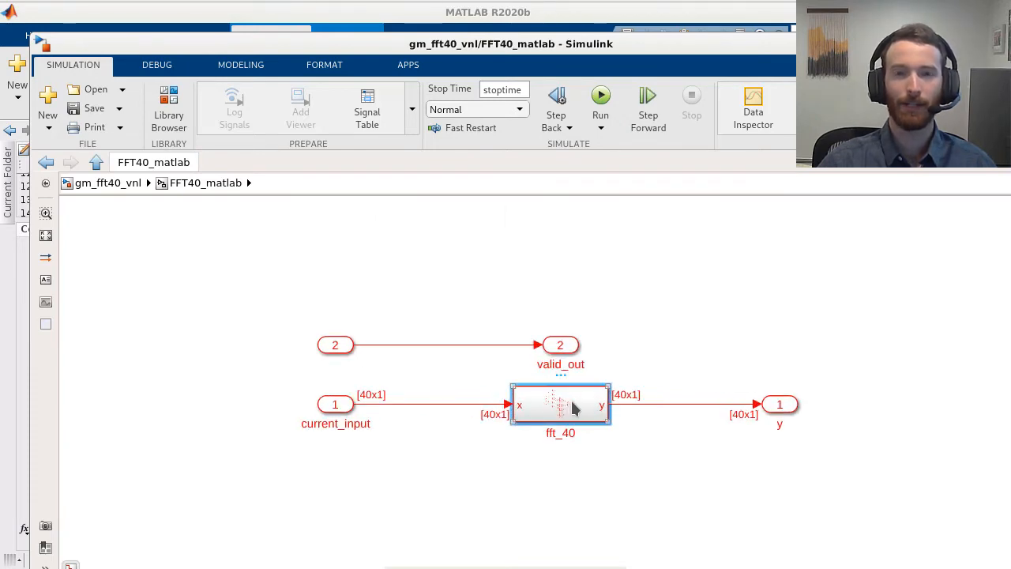
double_click(559, 404)
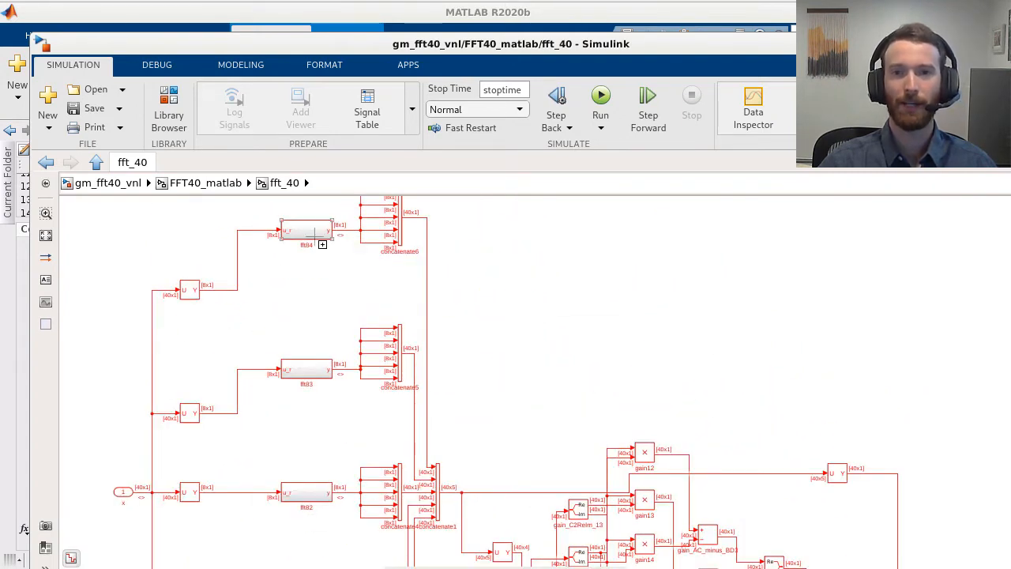
double_click(304, 229)
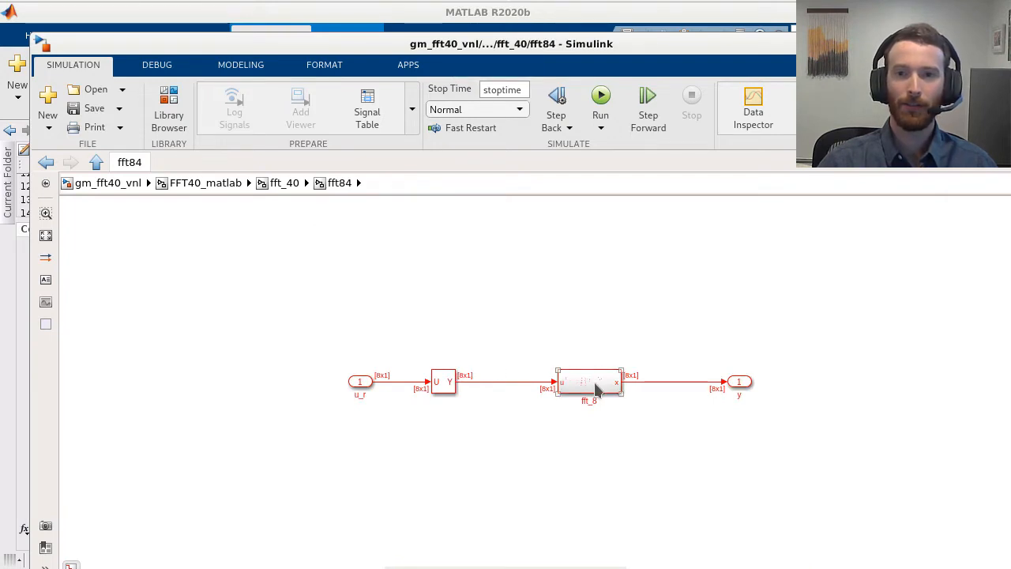
double_click(588, 381)
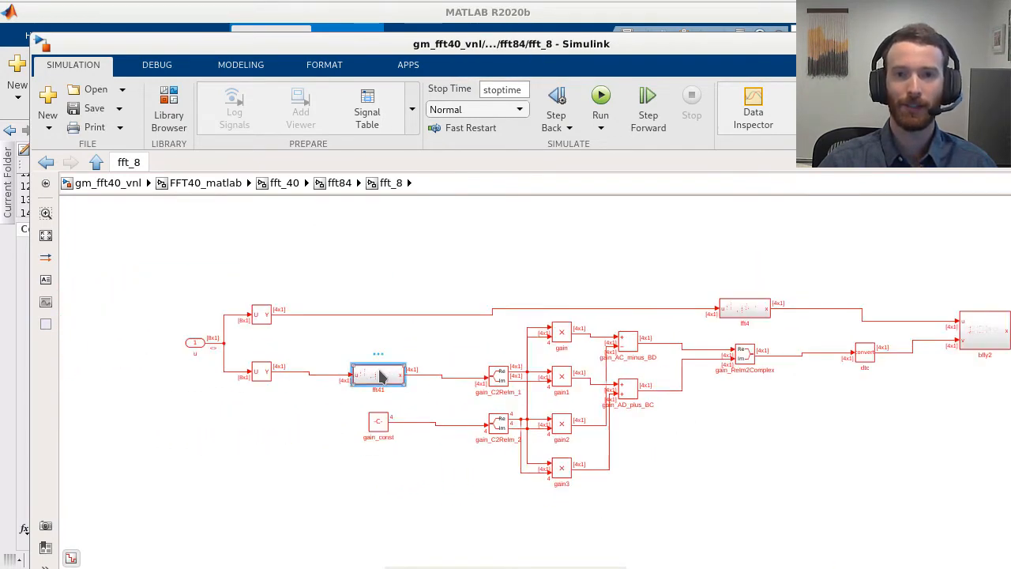
double_click(377, 374)
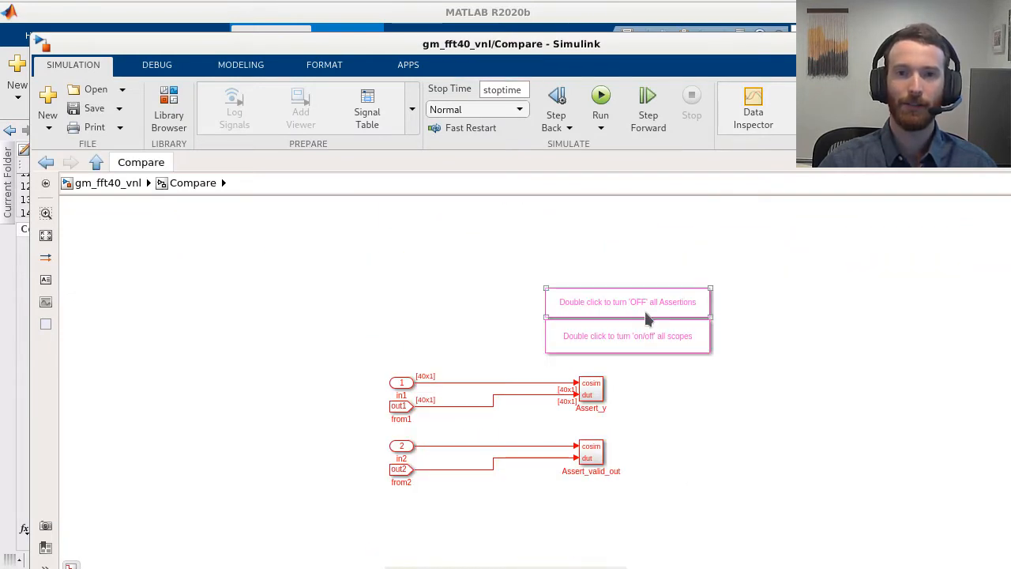
Switch off all comparison assertions in the Compare subsystem.
double_click(627, 335)
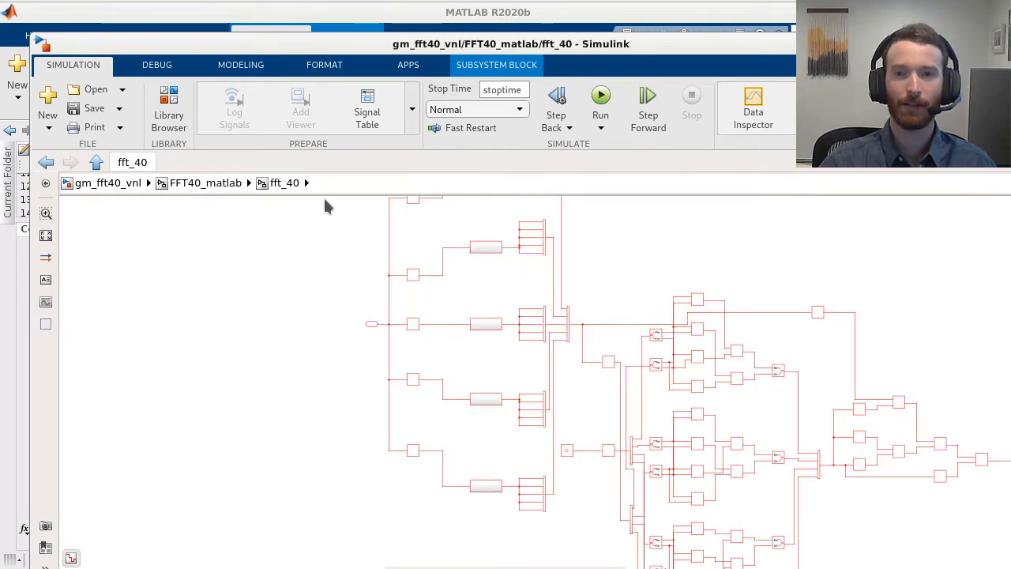
Check the Critical Path Estimation delay and path table in the Code Generation Report.
click(394, 11)
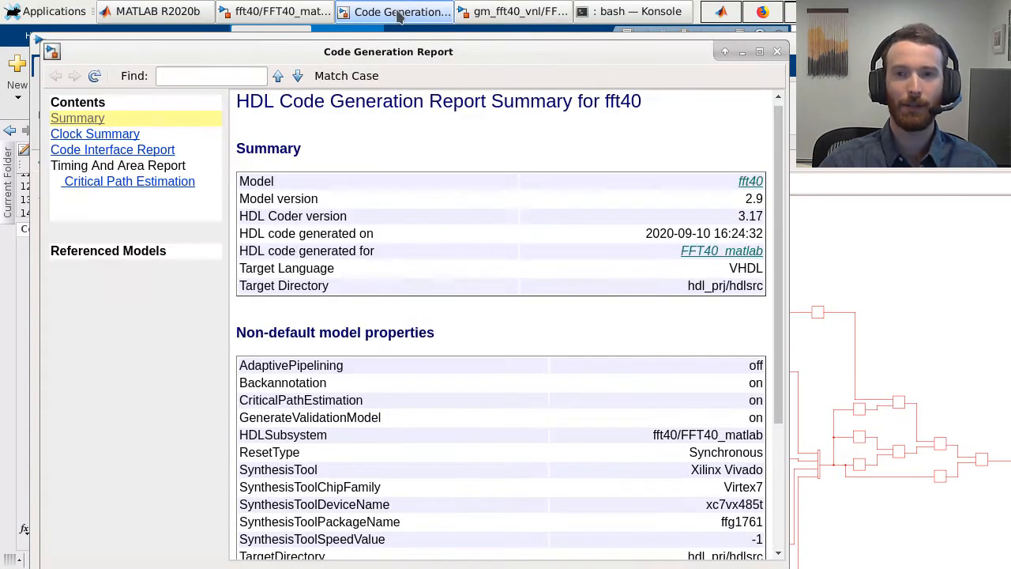
click(129, 180)
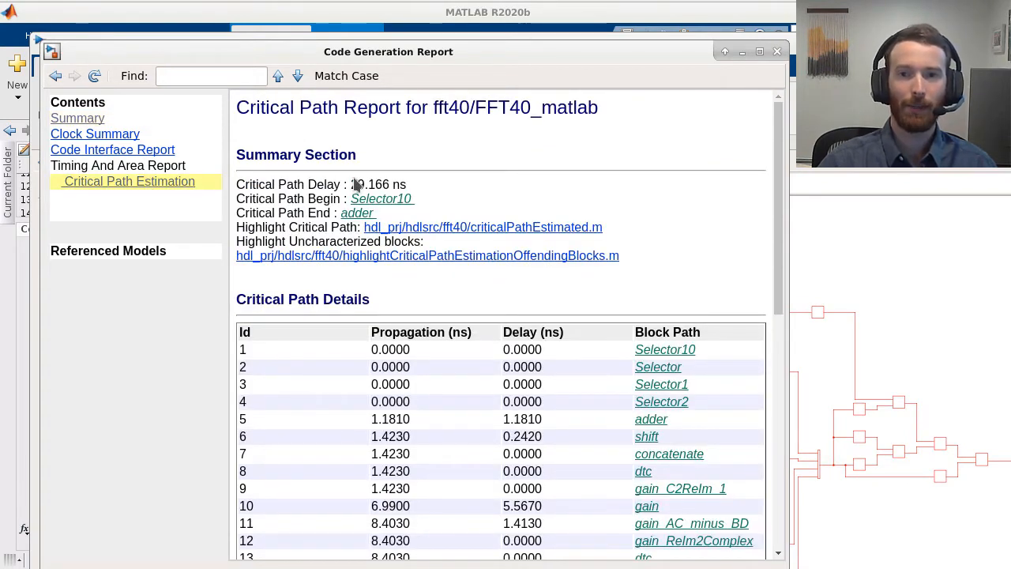
double_click(370, 183)
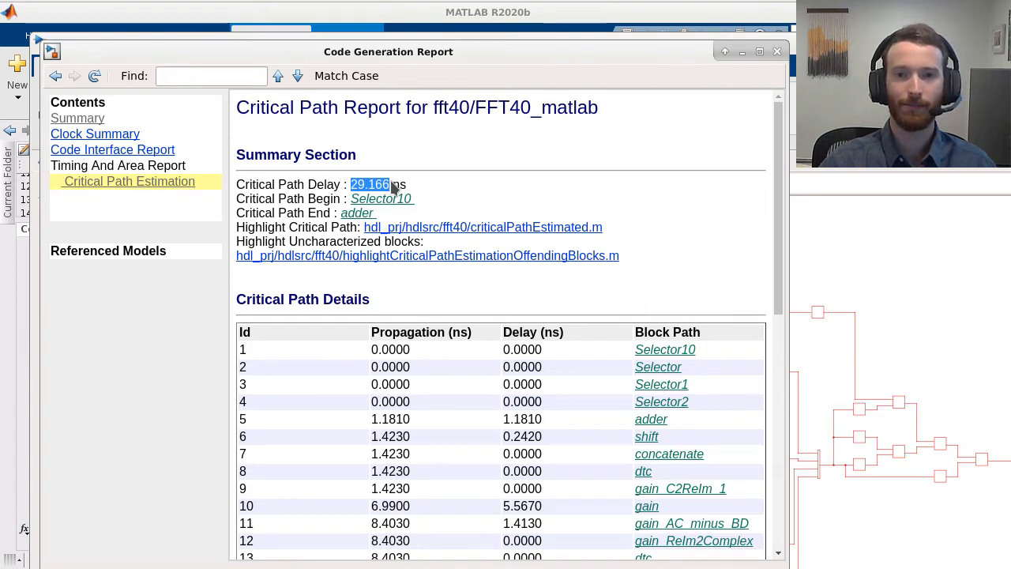
scroll(down, 3)
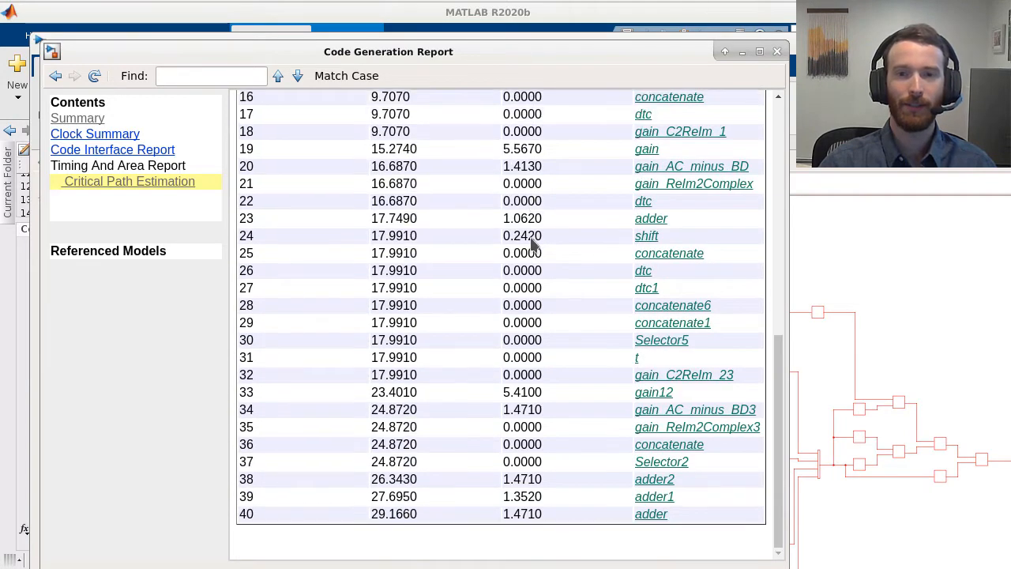
mouse_move(505, 266)
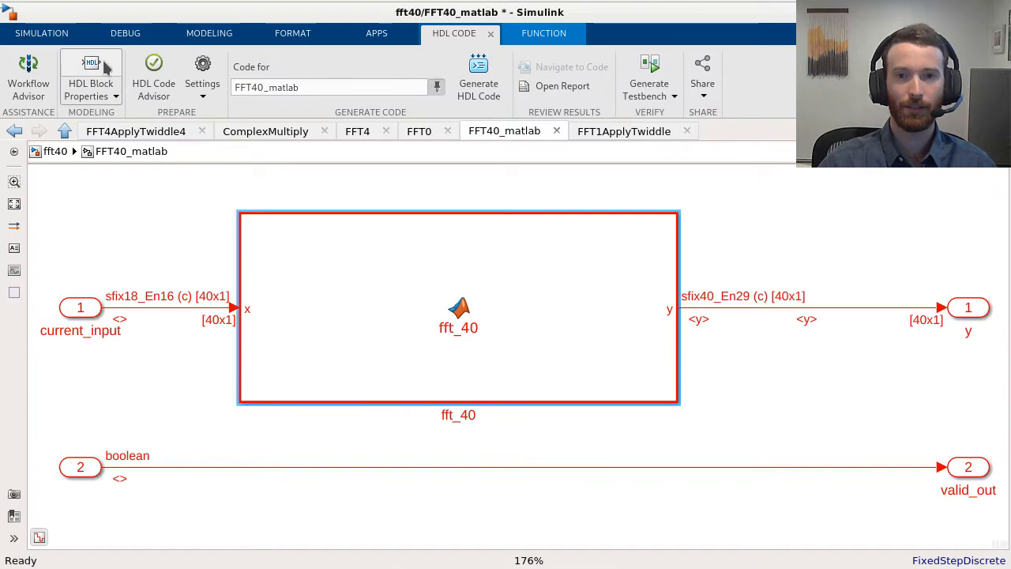
Set AdaptivePipelining to on in the fft_40 block's HDL Block Properties.
click(90, 76)
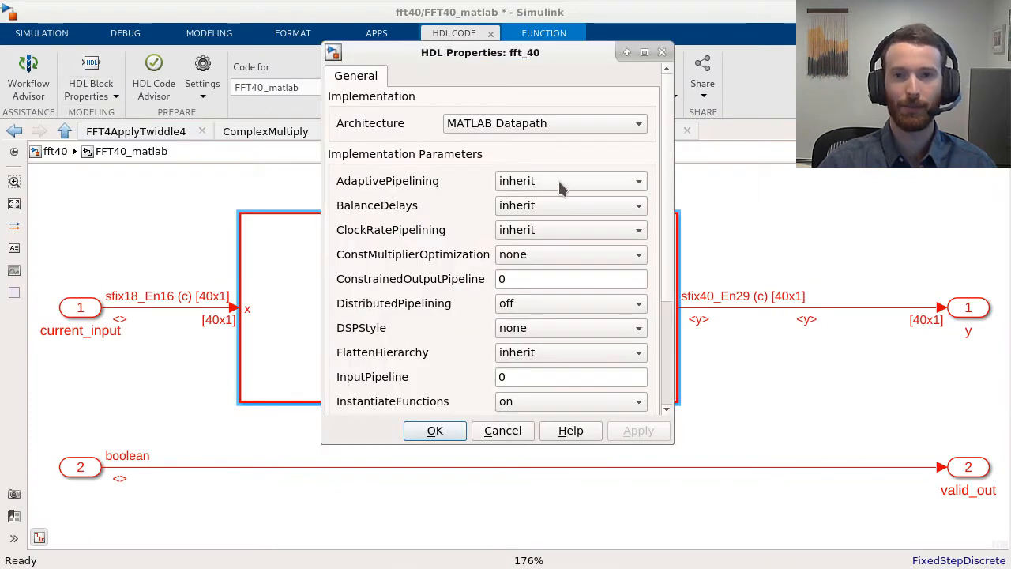
click(569, 180)
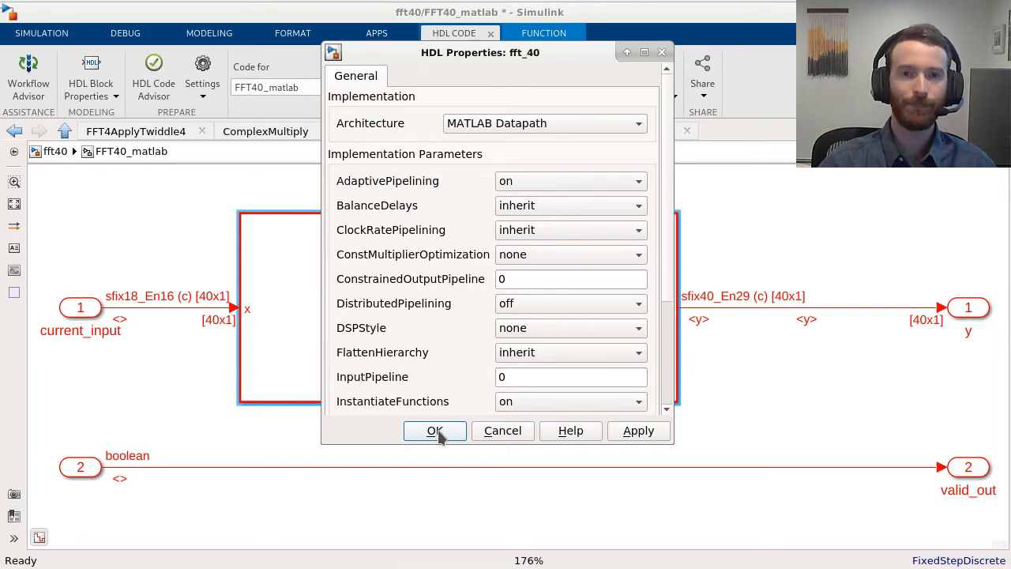
click(435, 429)
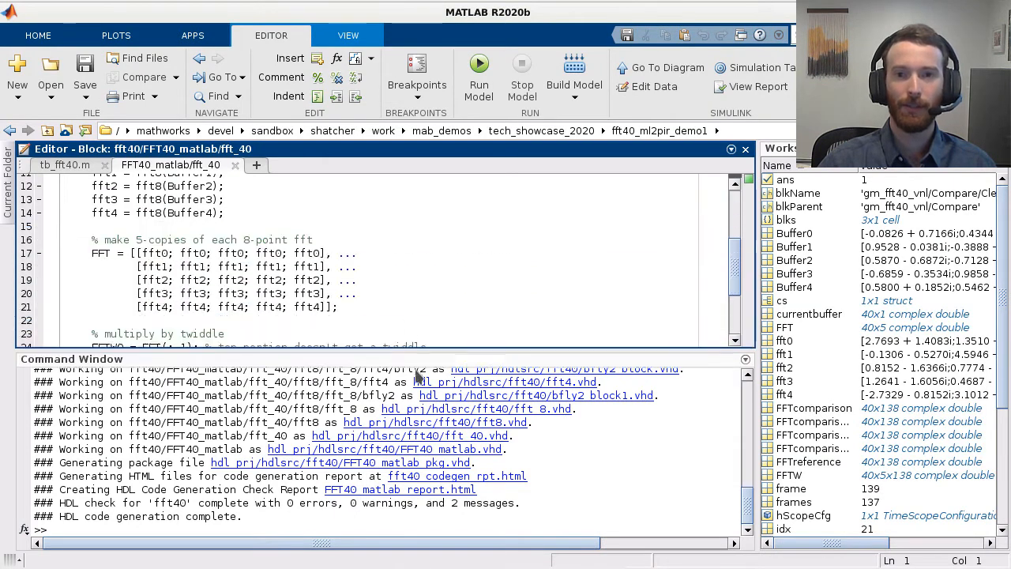
Look over the fft_40 code with its coder.hdl.pipeline call and scroll through fft8.m.
scroll(down, 3)
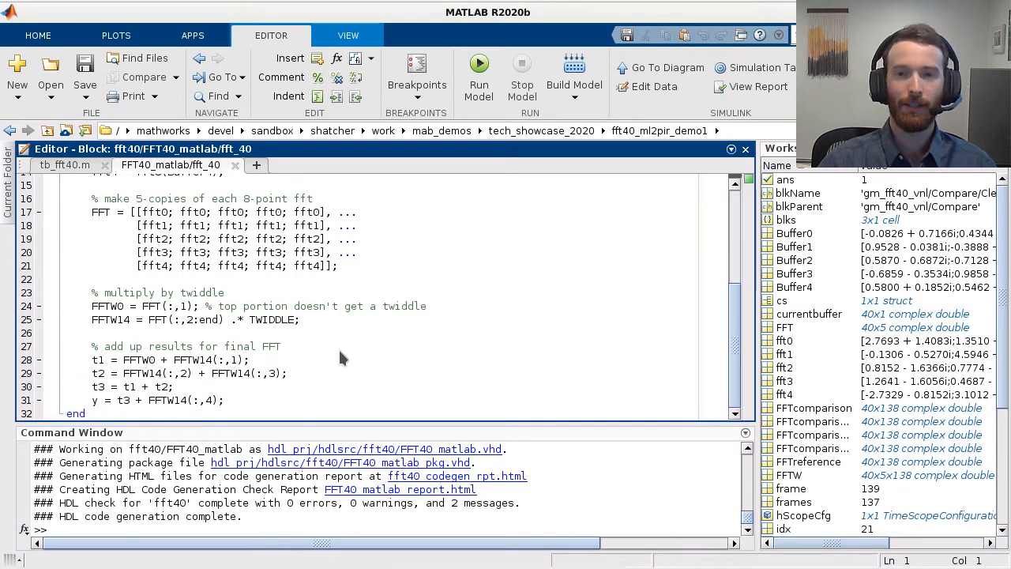
mouse_move(126, 376)
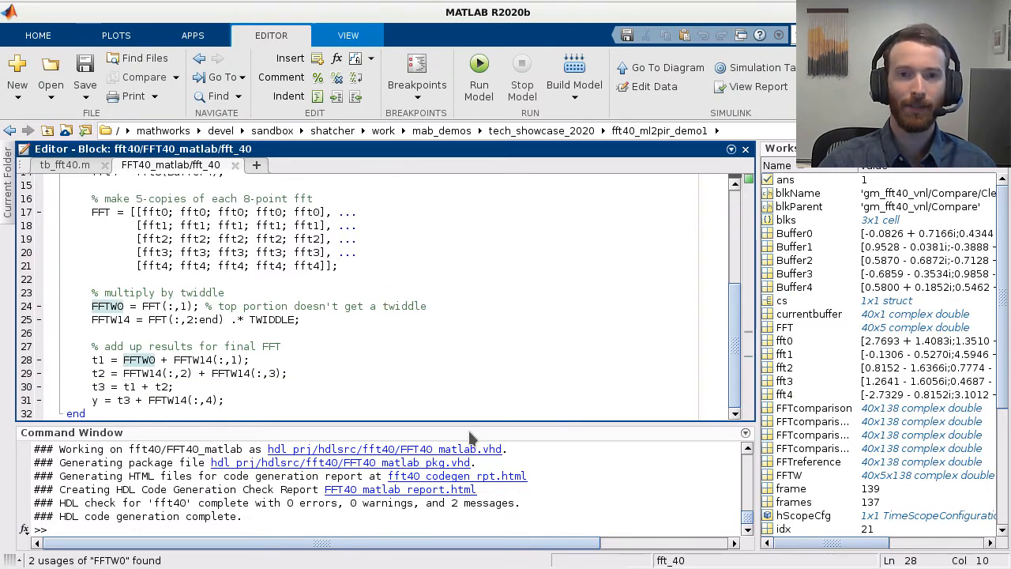
text(coder.hdl.pip)
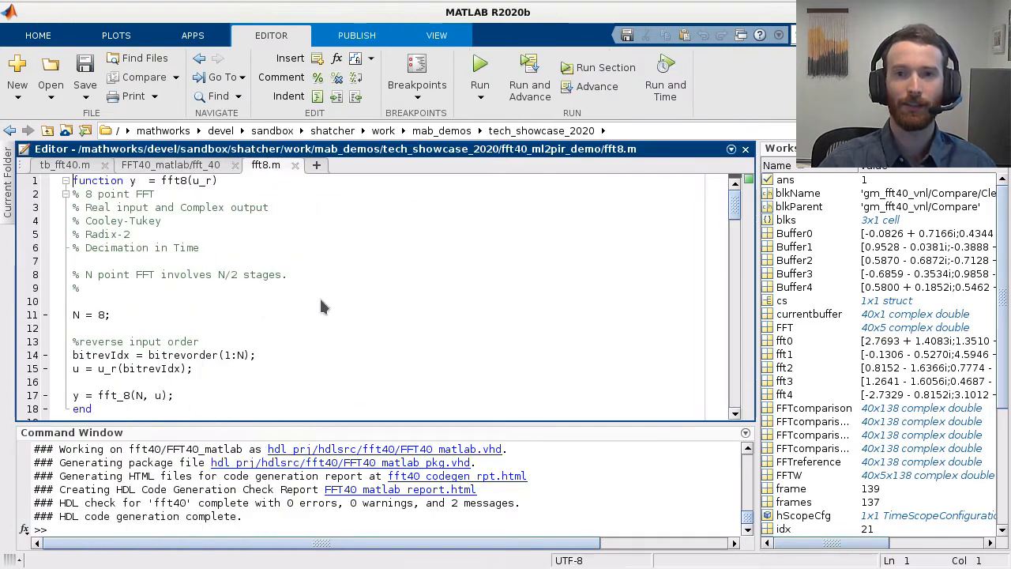
scroll(down, 3)
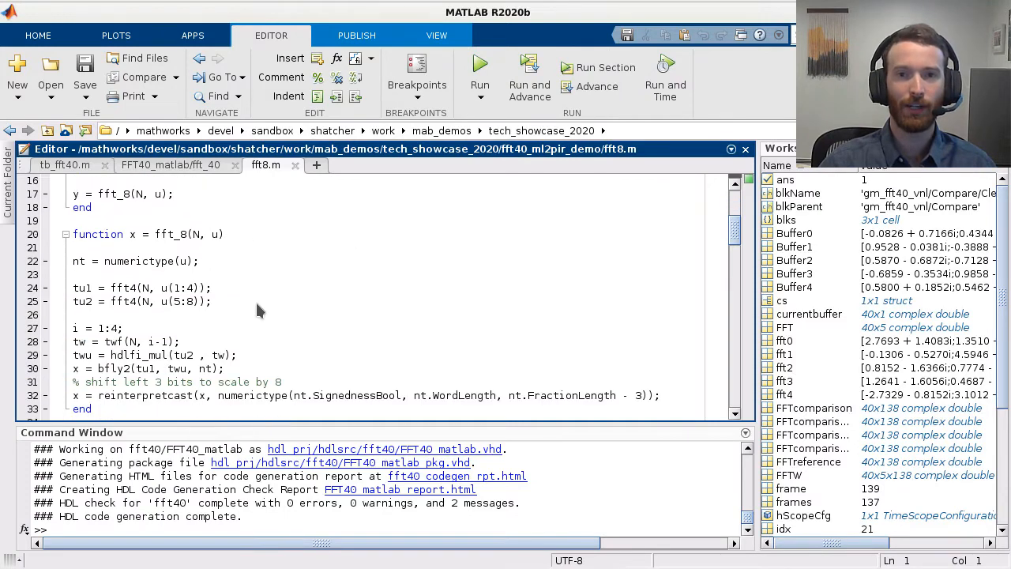
scroll(down, 3)
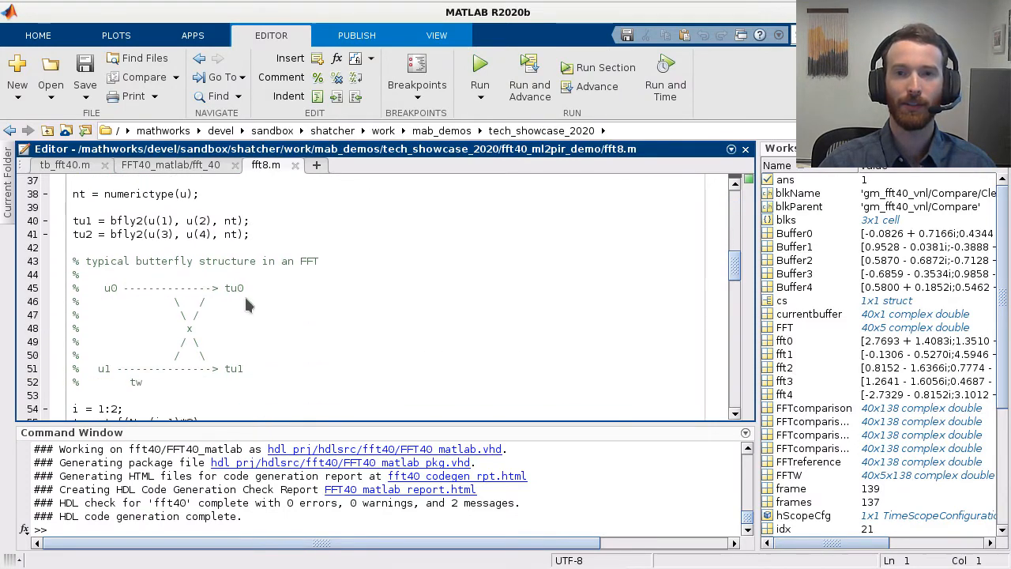
scroll(down, 3)
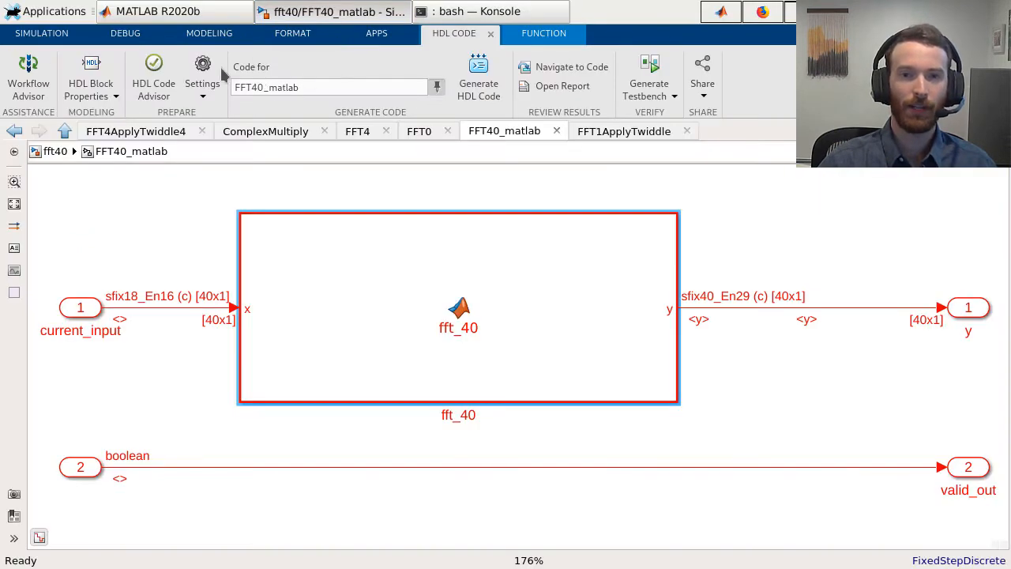
Enable Generate optimization report under HDL Code Generation > Report settings.
click(202, 76)
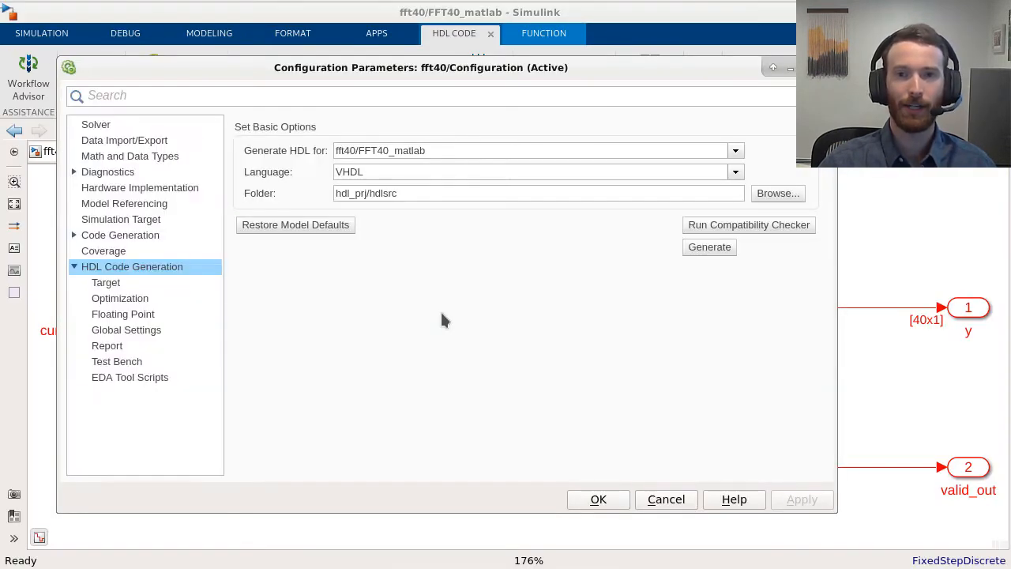
click(108, 345)
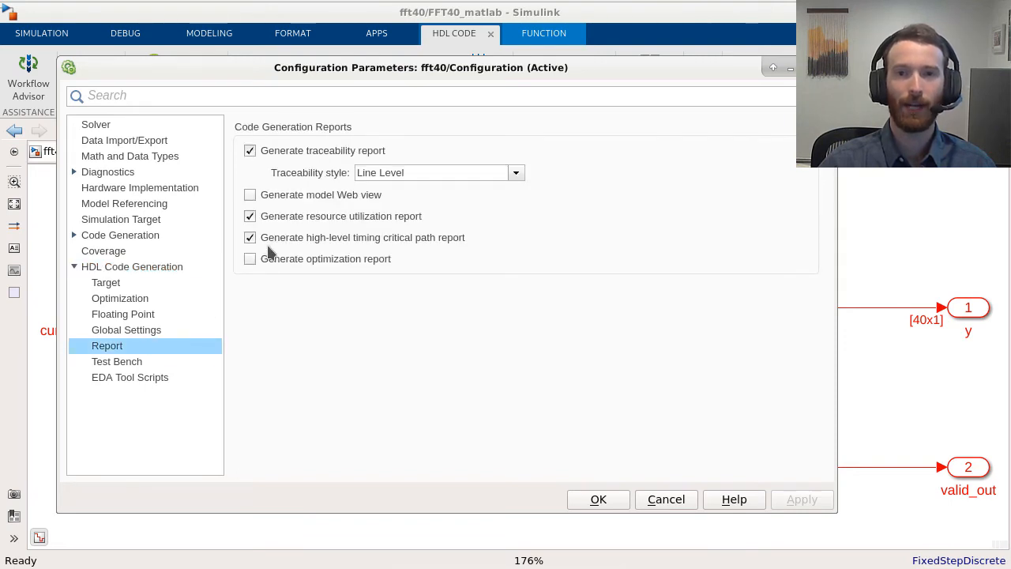
click(250, 259)
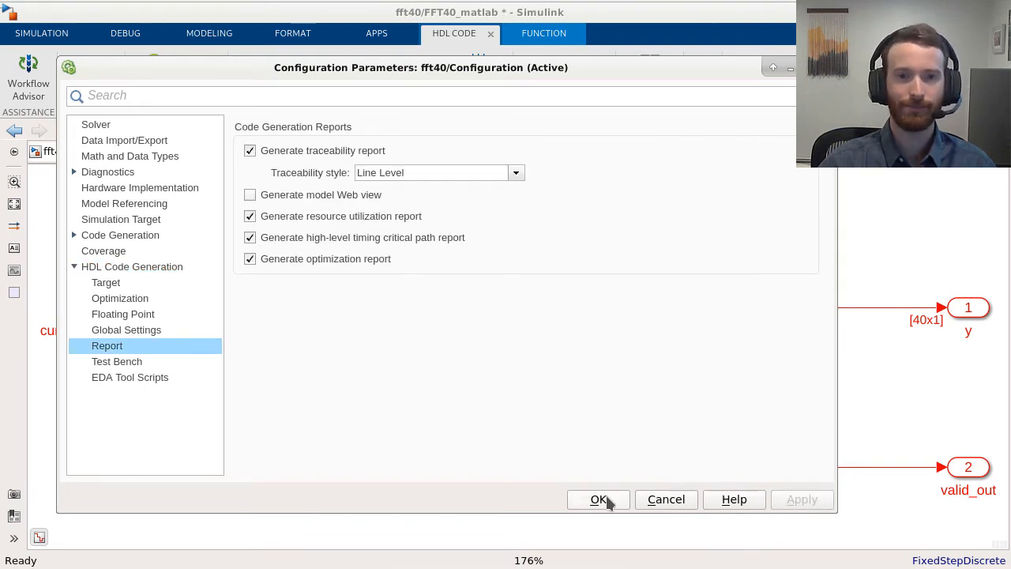
click(597, 499)
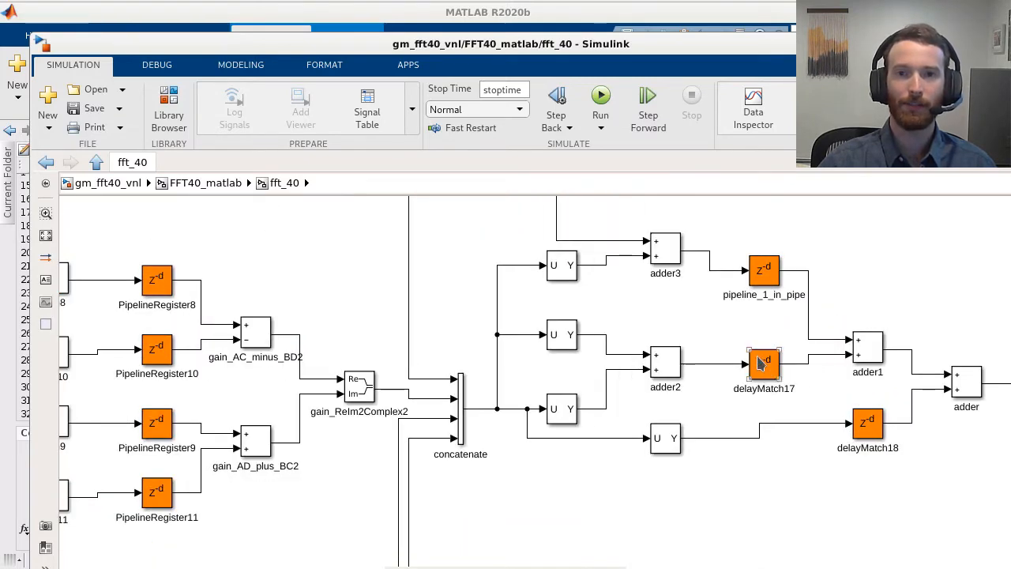
Bring up the regenerated report listing Distributed and Adaptive Pipelining sections.
click(867, 424)
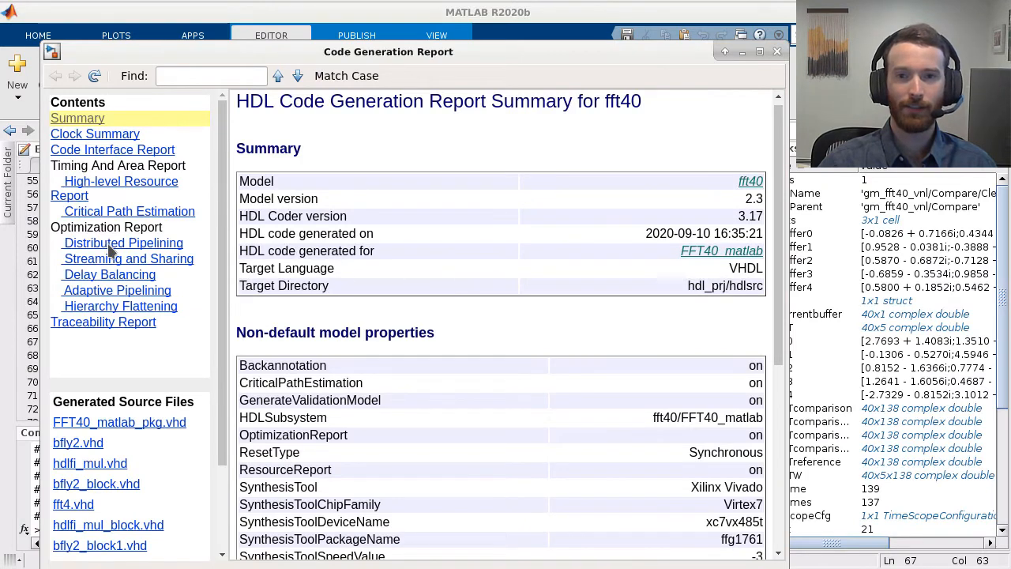
Review the Delay Balancing result of 17 pipeline latency per output and load gm_fft40_vnl.
click(109, 275)
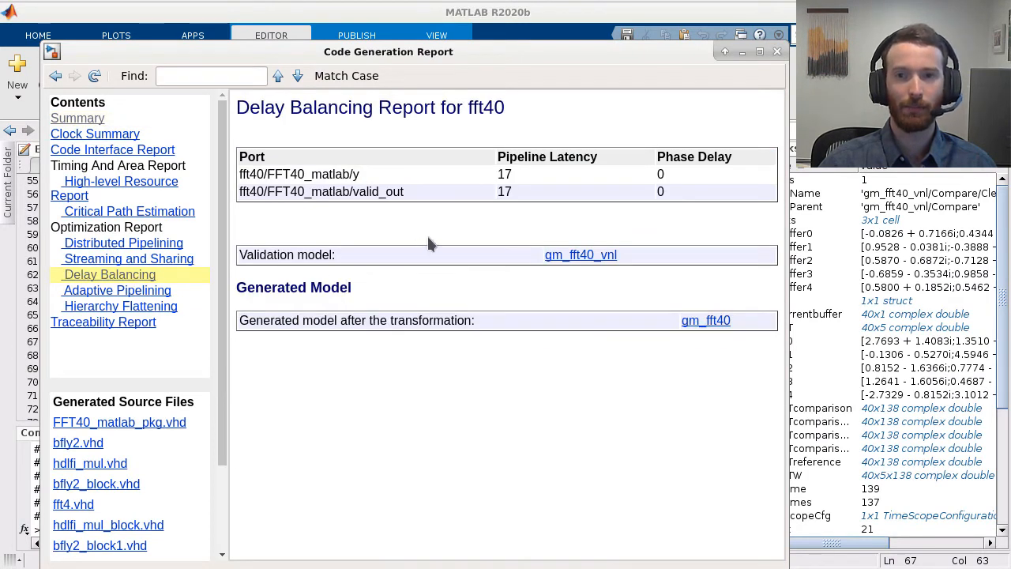
click(116, 291)
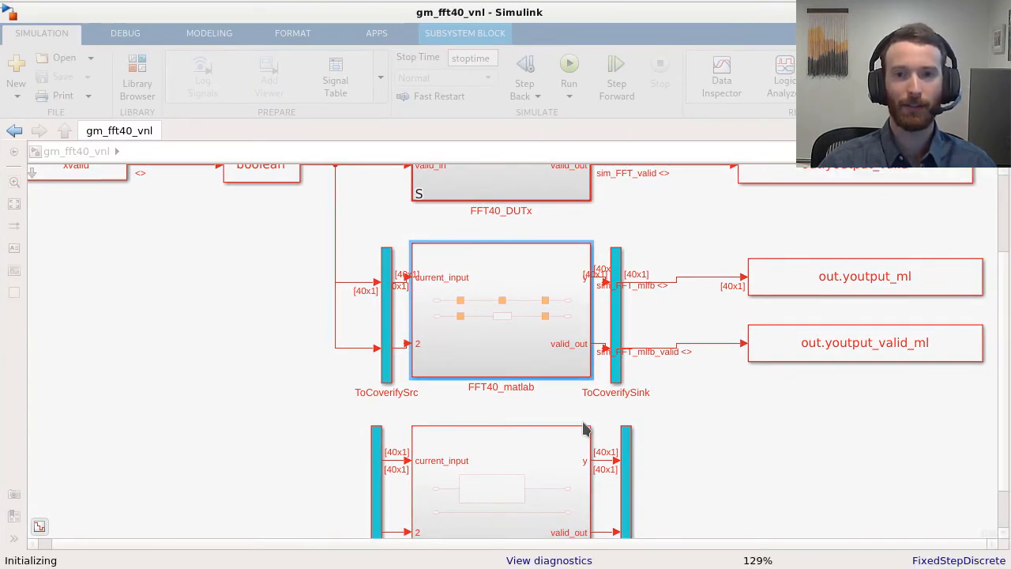
Look inside gm_fft40_vnl's Compare subsystem and toggle its comparison scopes.
click(569, 70)
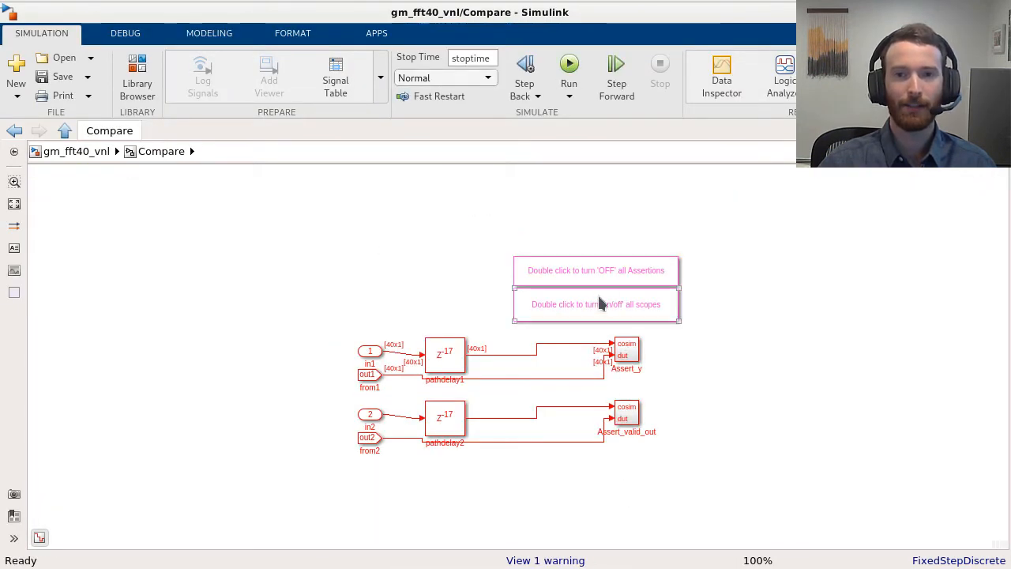
double_click(595, 303)
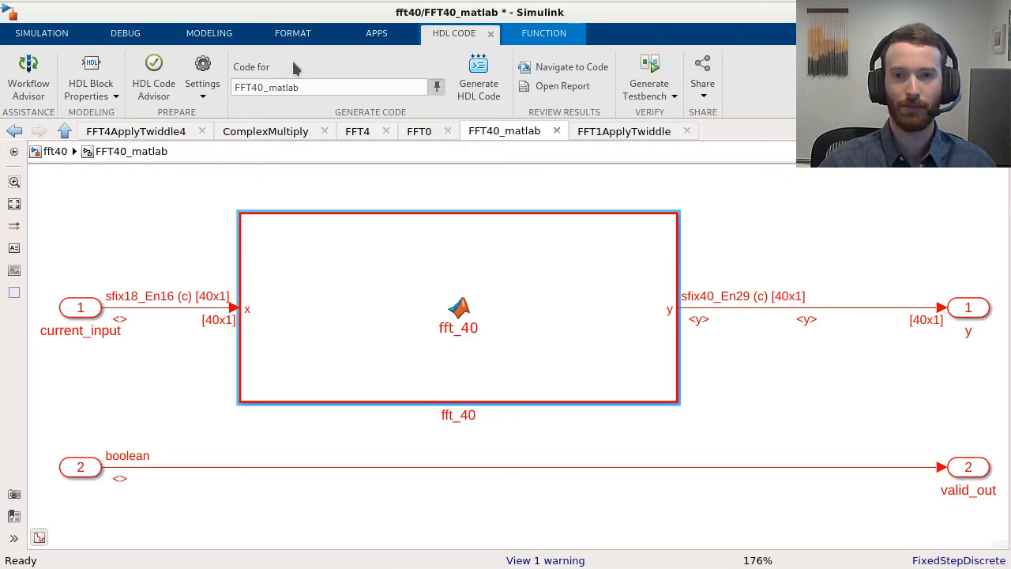
mouse_move(28, 71)
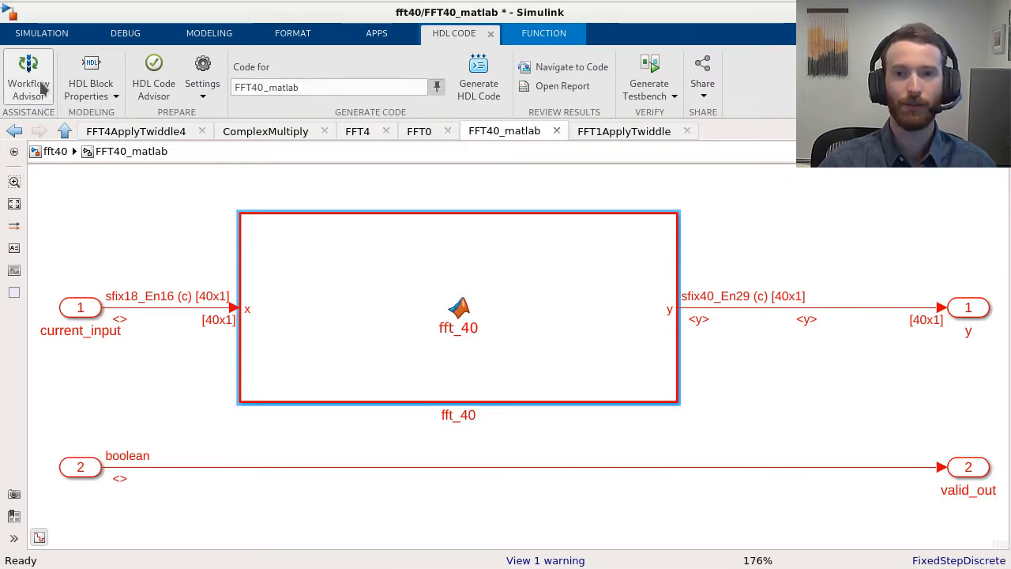
In HDL Workflow Advisor, select 4.2.2 Run Implementation under Perform Synthesis and P&R and show its run options.
click(28, 75)
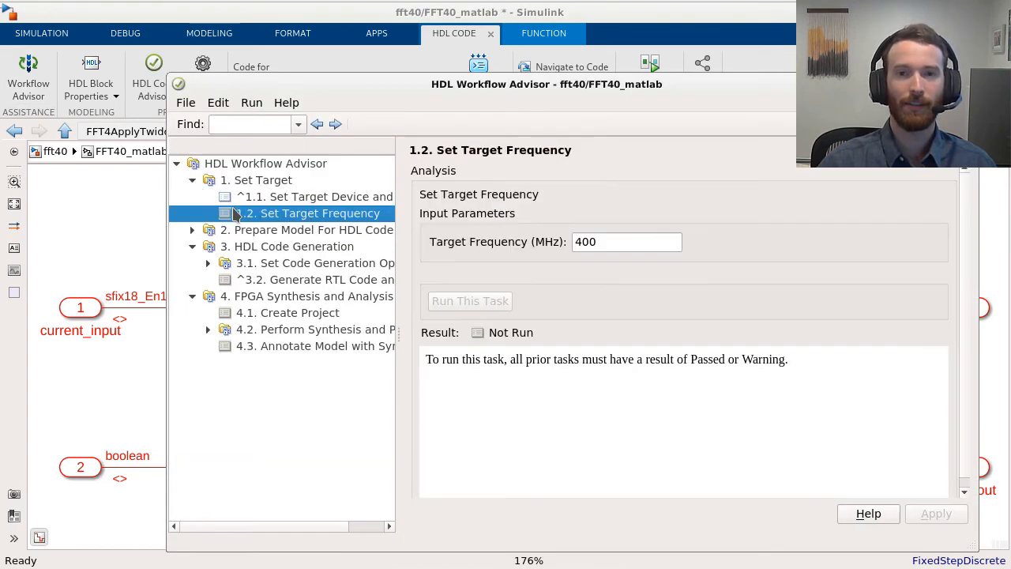
click(208, 329)
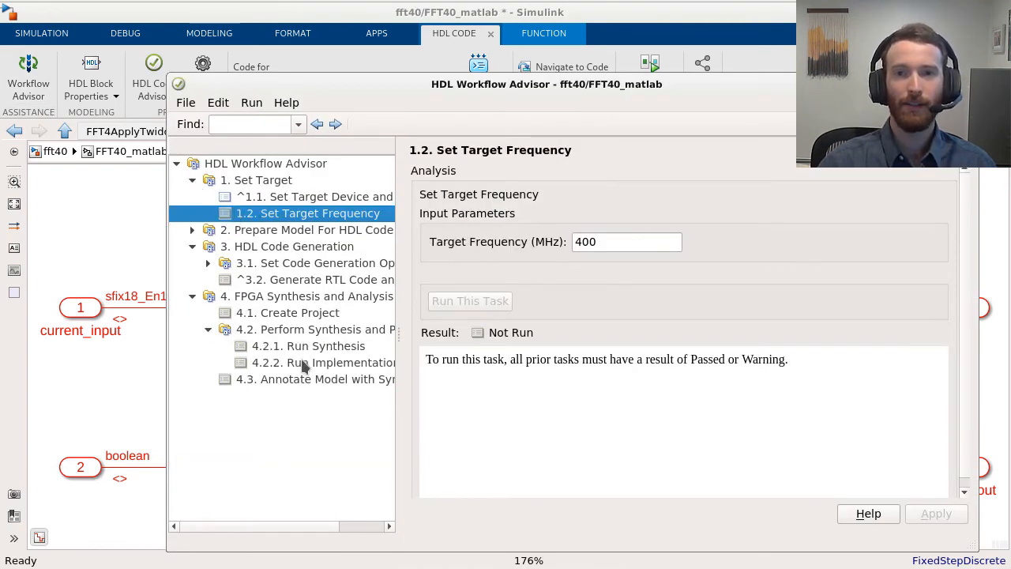
click(322, 362)
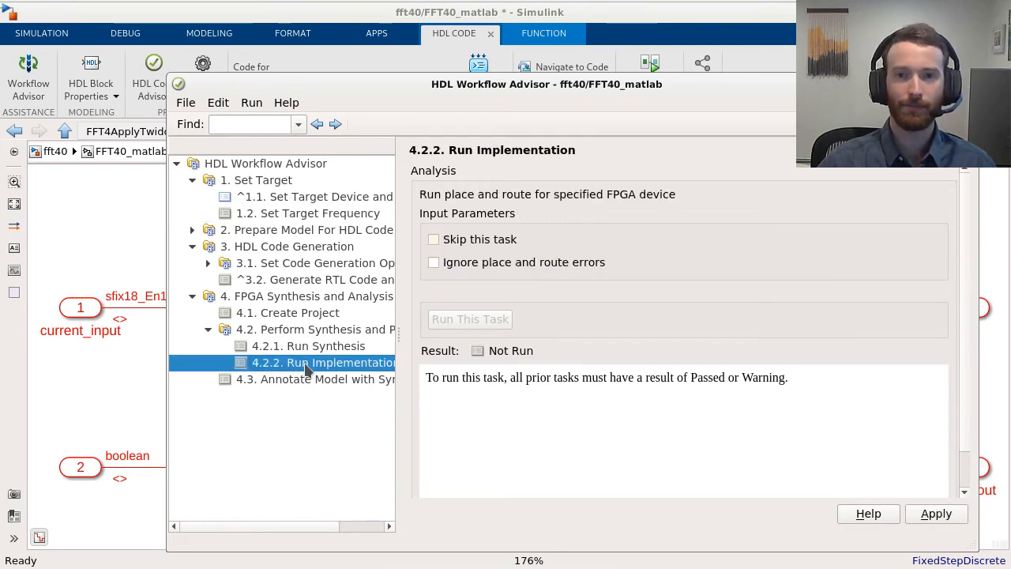
right_click(323, 362)
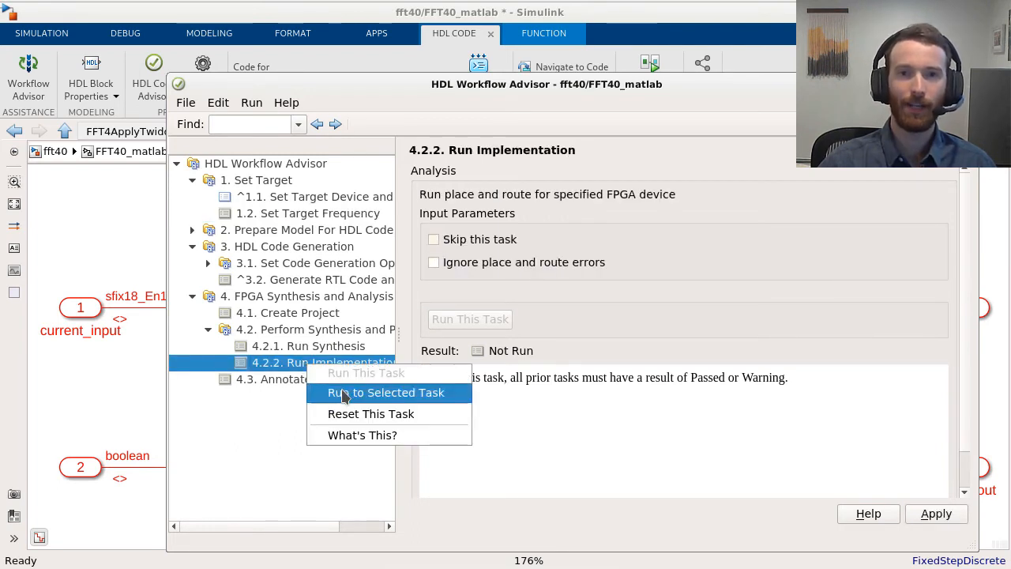